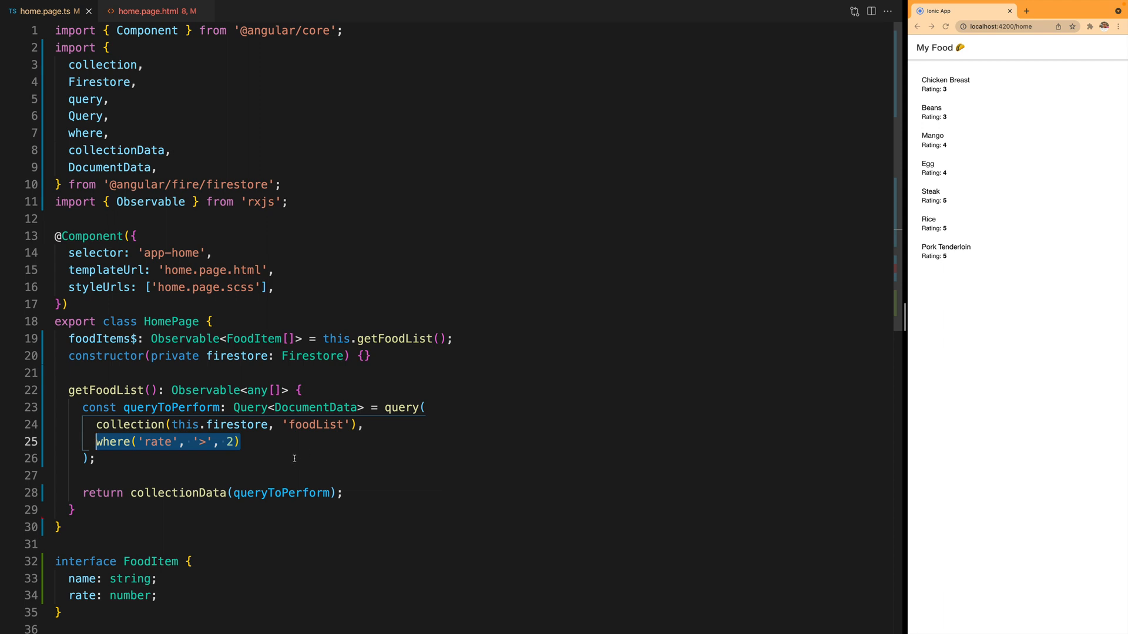
- Append where('rate', '<', 5) after the above-2 filter in the foodList query
click(242, 442)
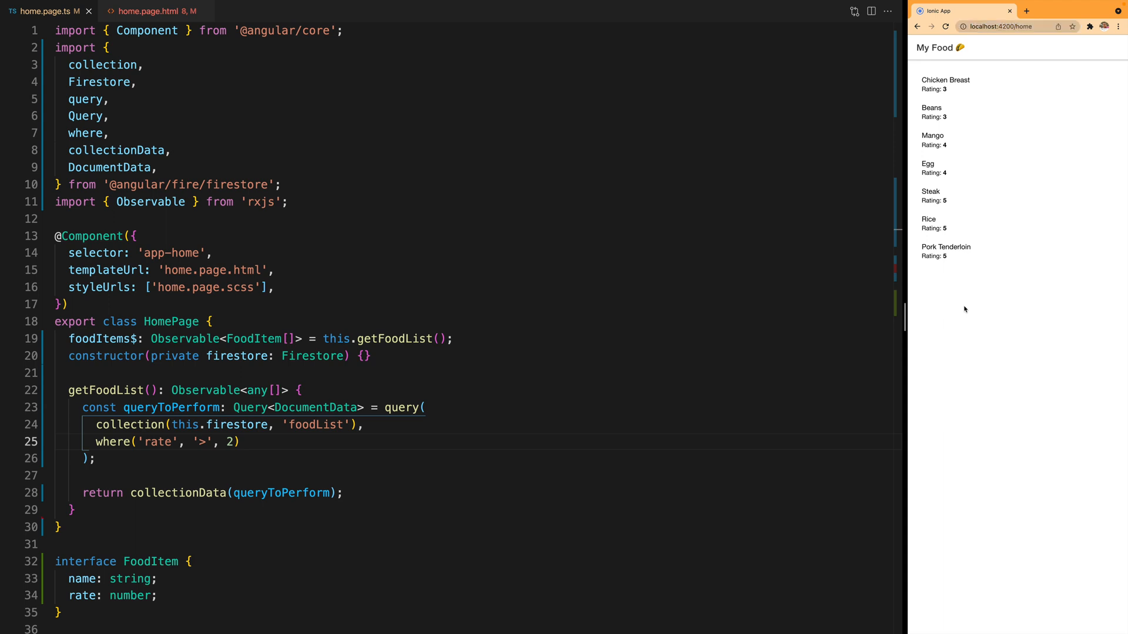
mouse_move(870, 344)
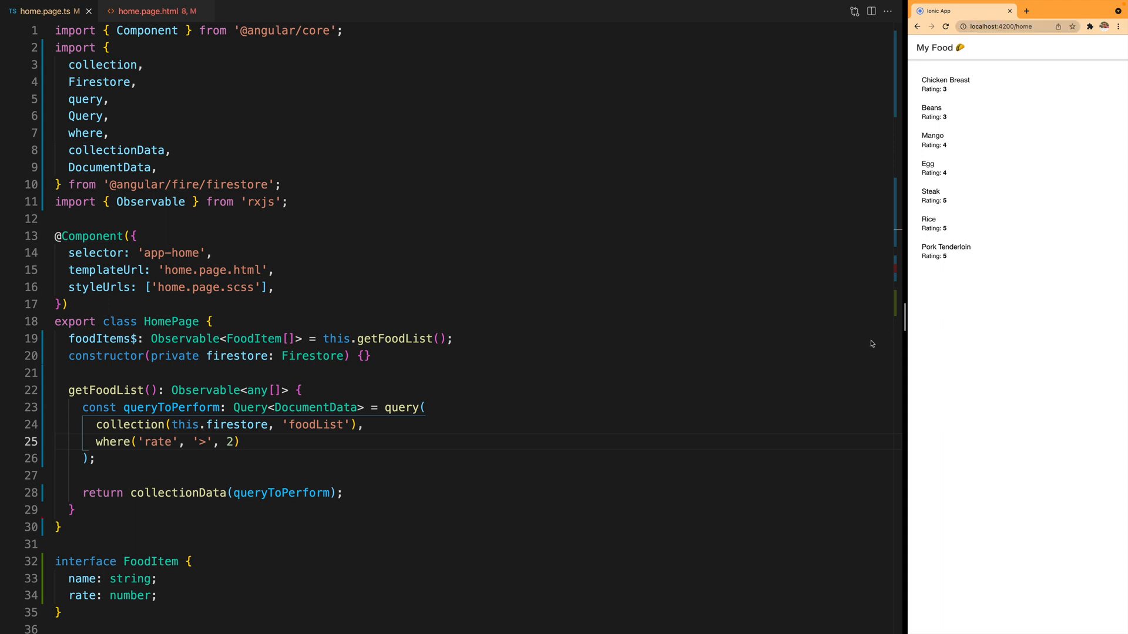
mouse_move(547, 451)
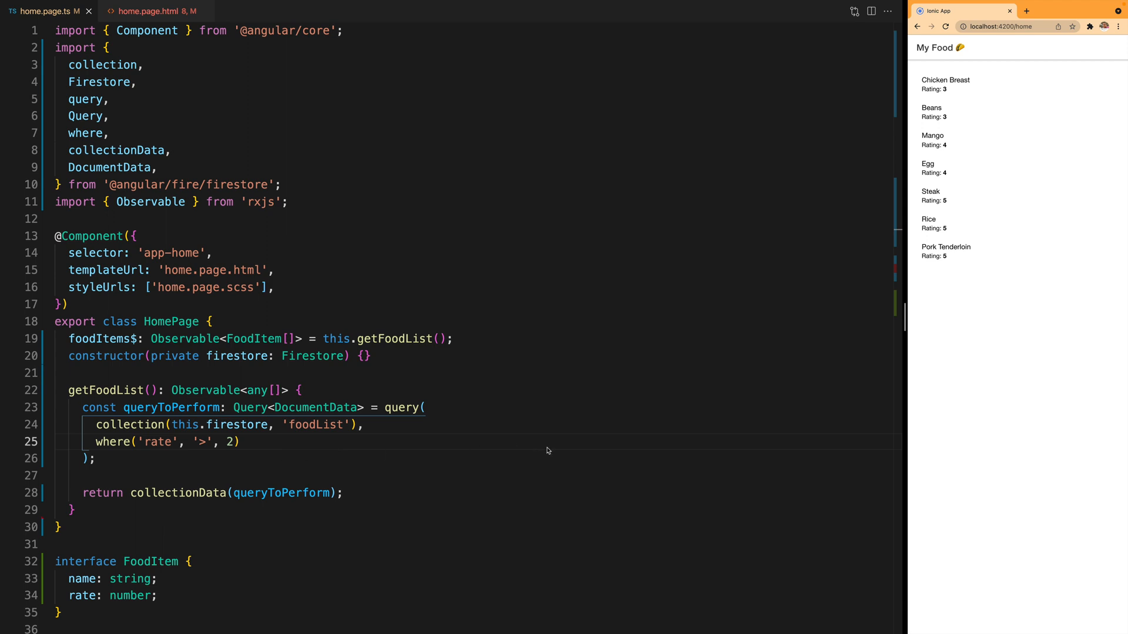
mouse_move(979, 357)
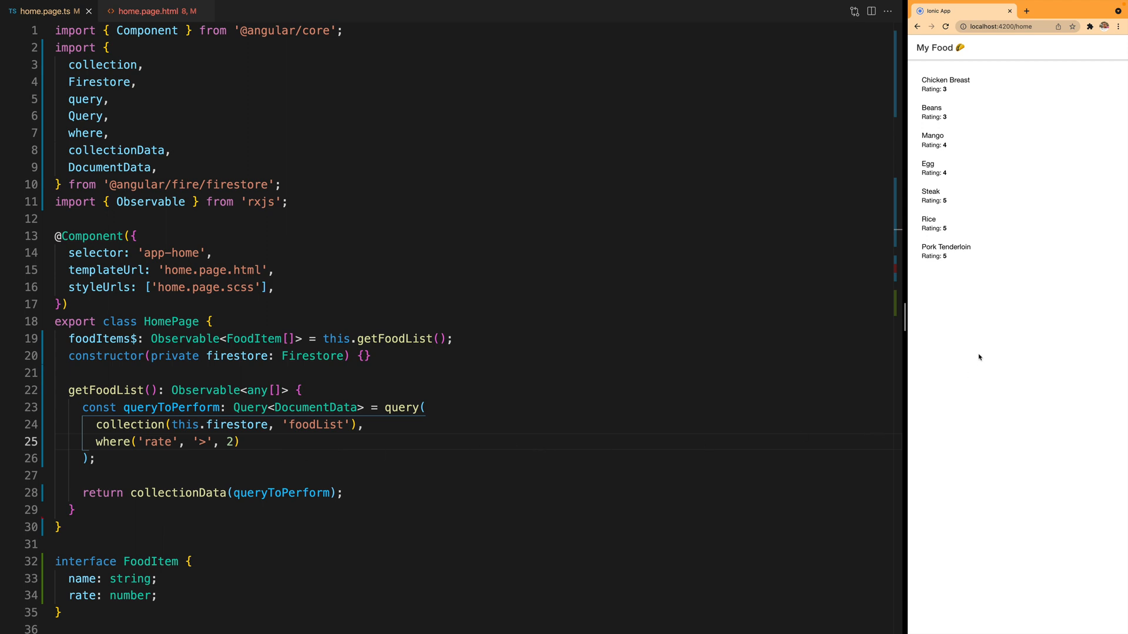
click(241, 442)
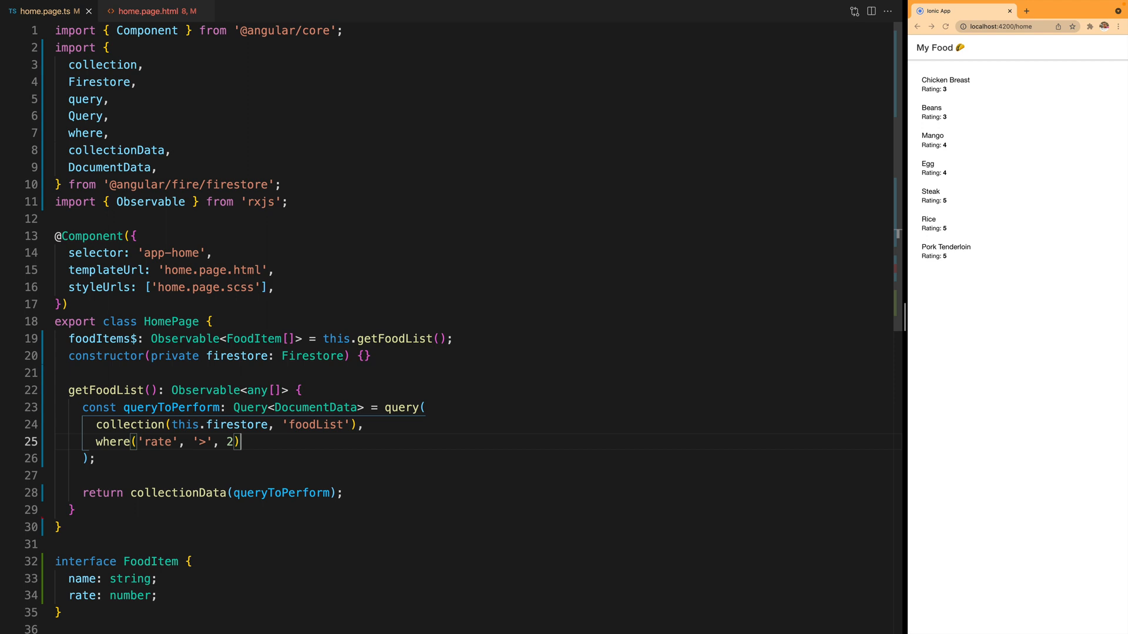
text(where('rate', '<', 5),)
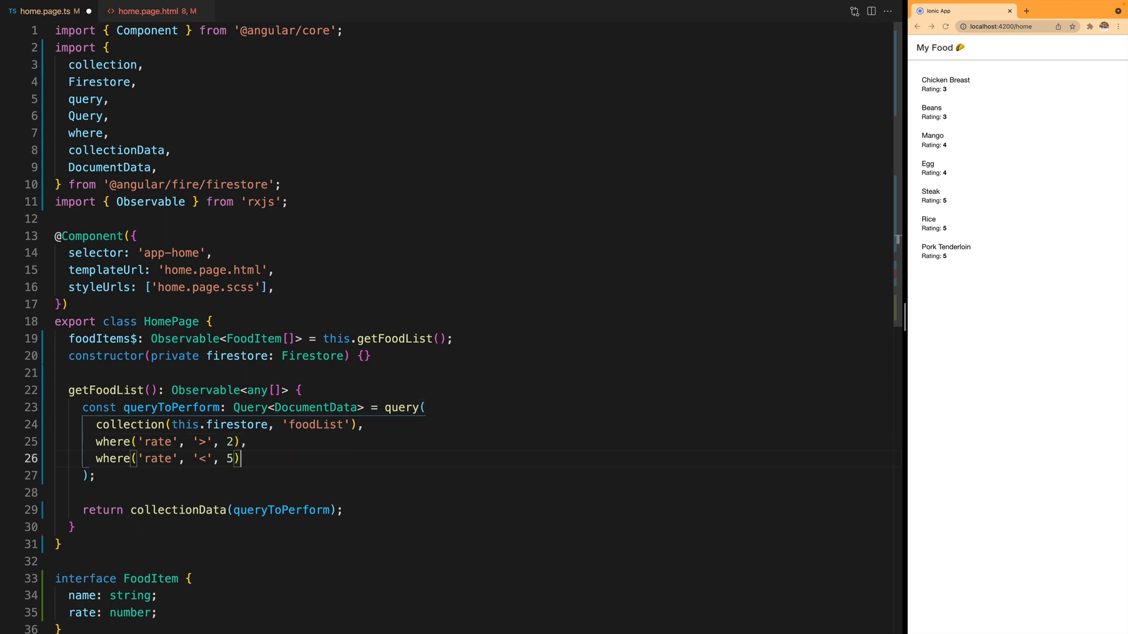
mouse_move(1024, 395)
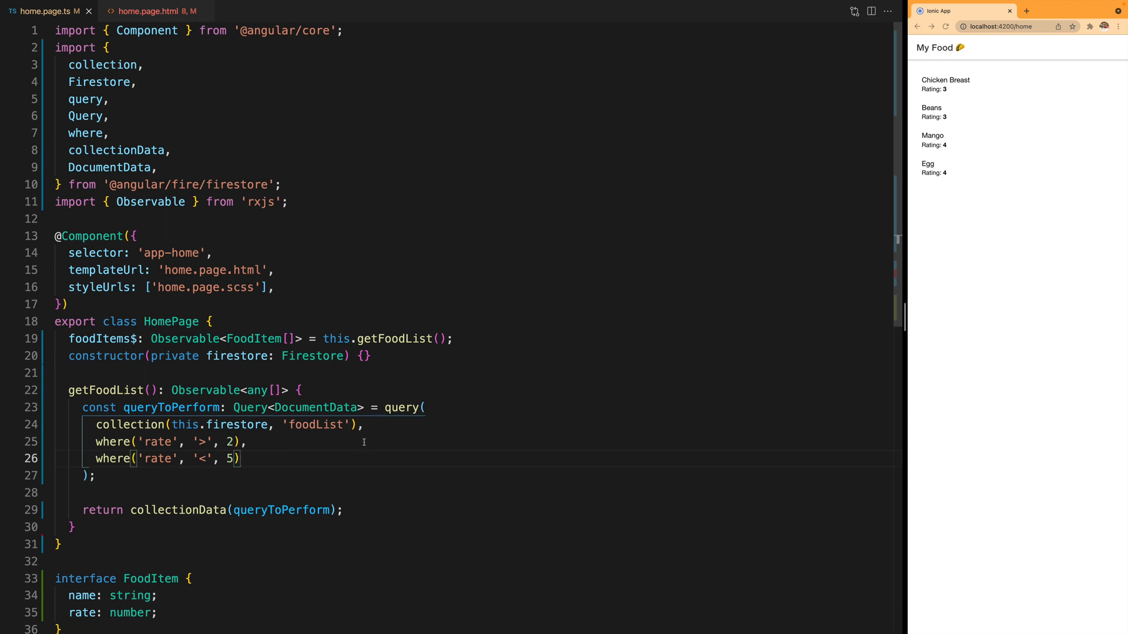
mouse_move(359, 446)
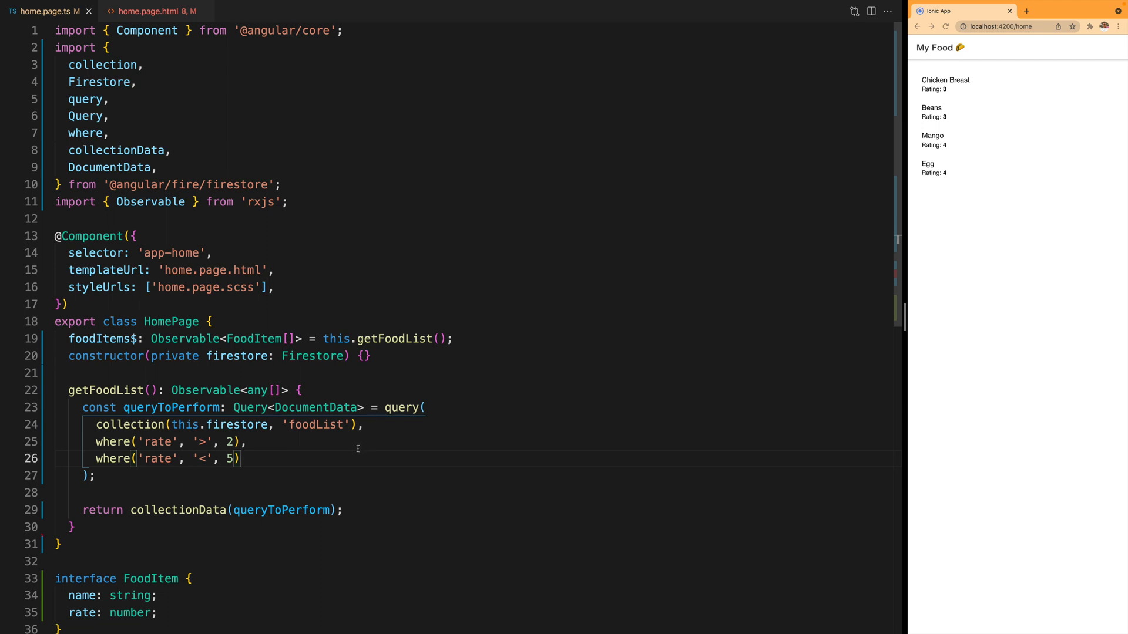
mouse_move(338, 453)
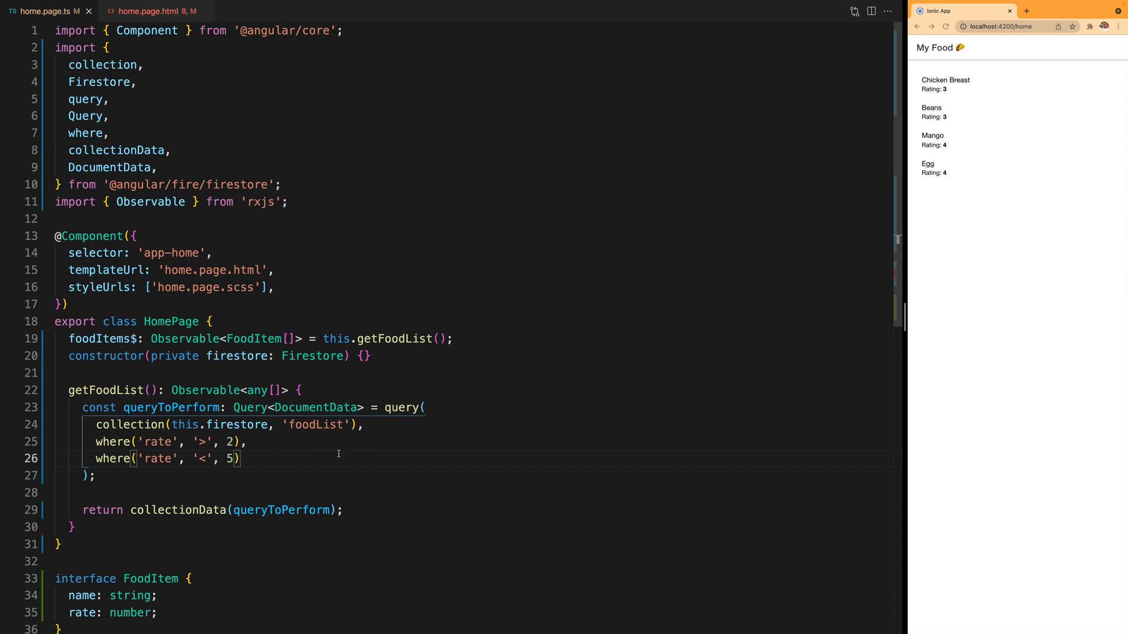
mouse_move(339, 454)
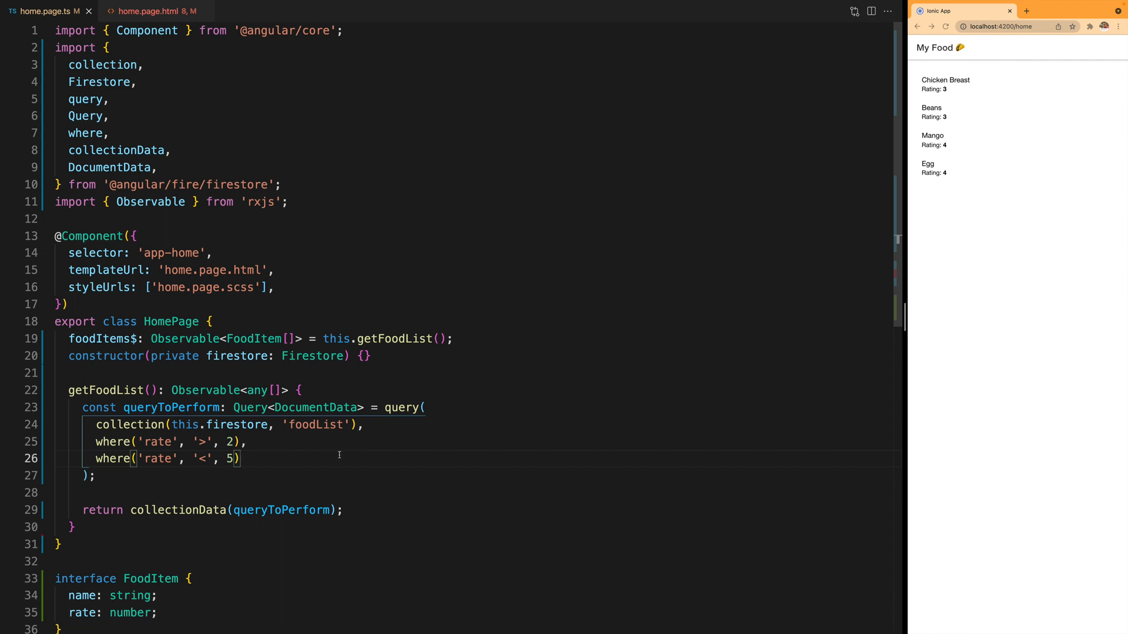
mouse_move(324, 461)
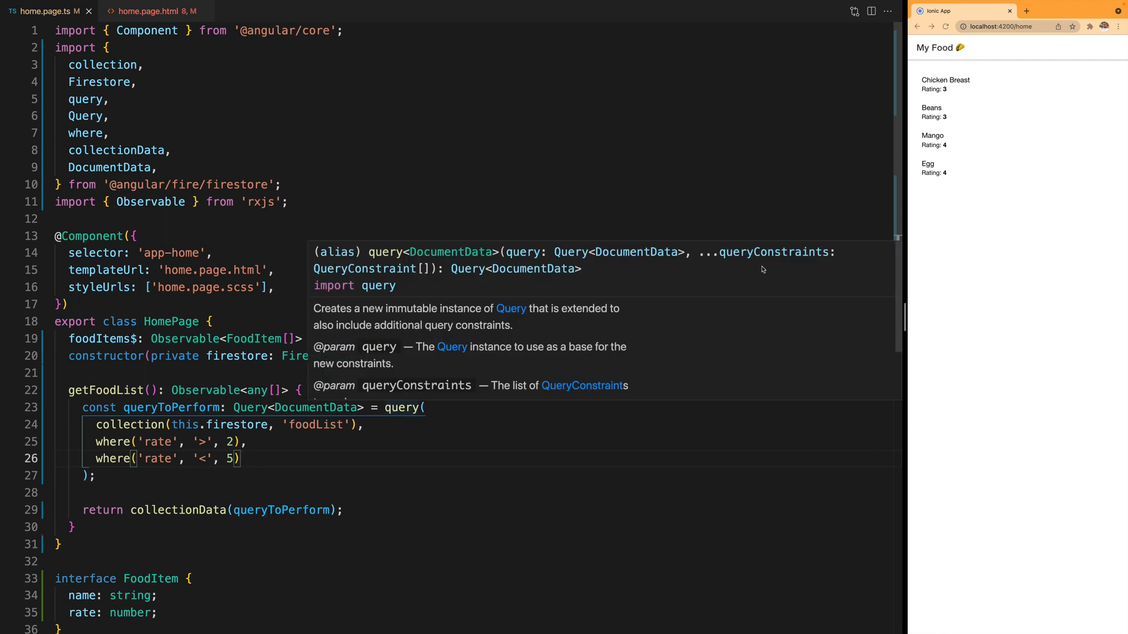
mouse_move(719, 258)
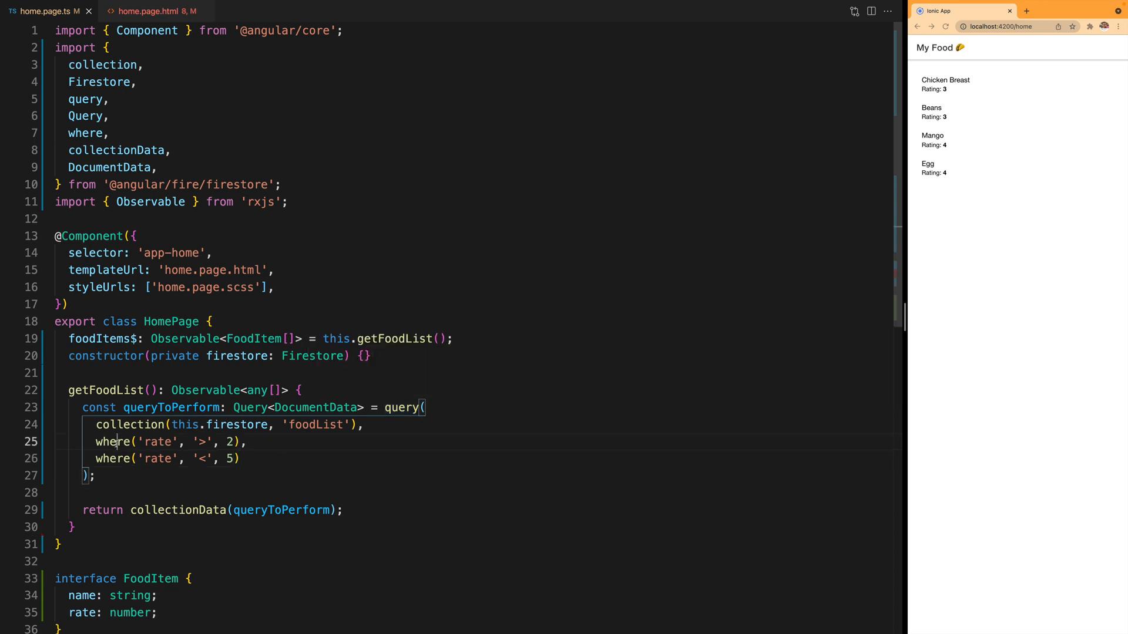
double_click(113, 442)
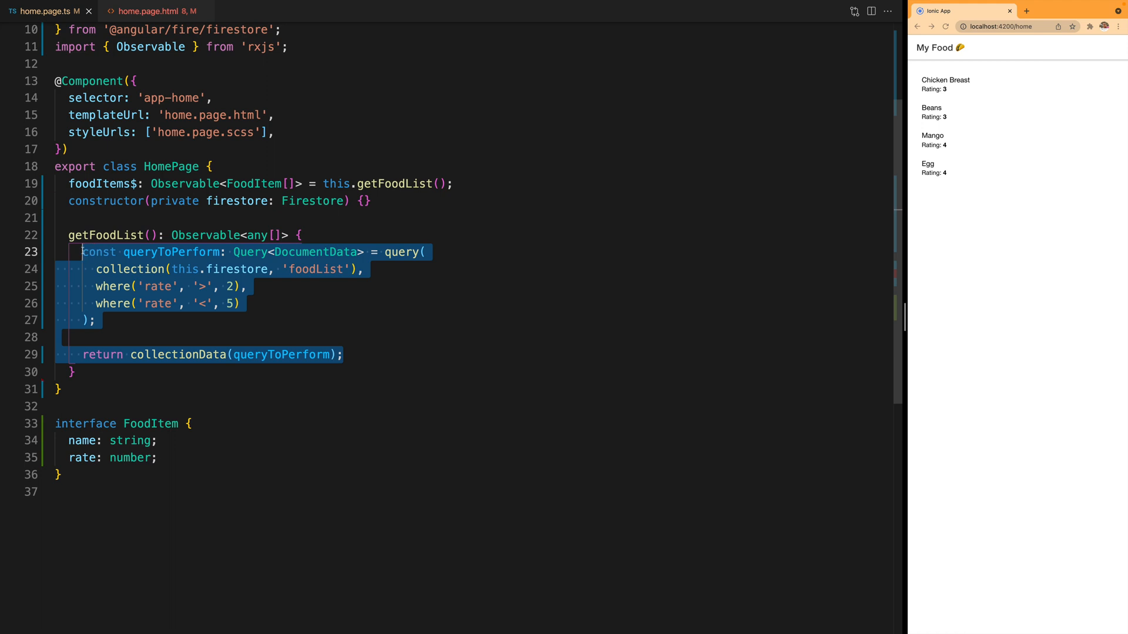
- Comment out the old query block with Ctrl+/ and begin the queryList parameter of getFoodList
key(ctrl+/)
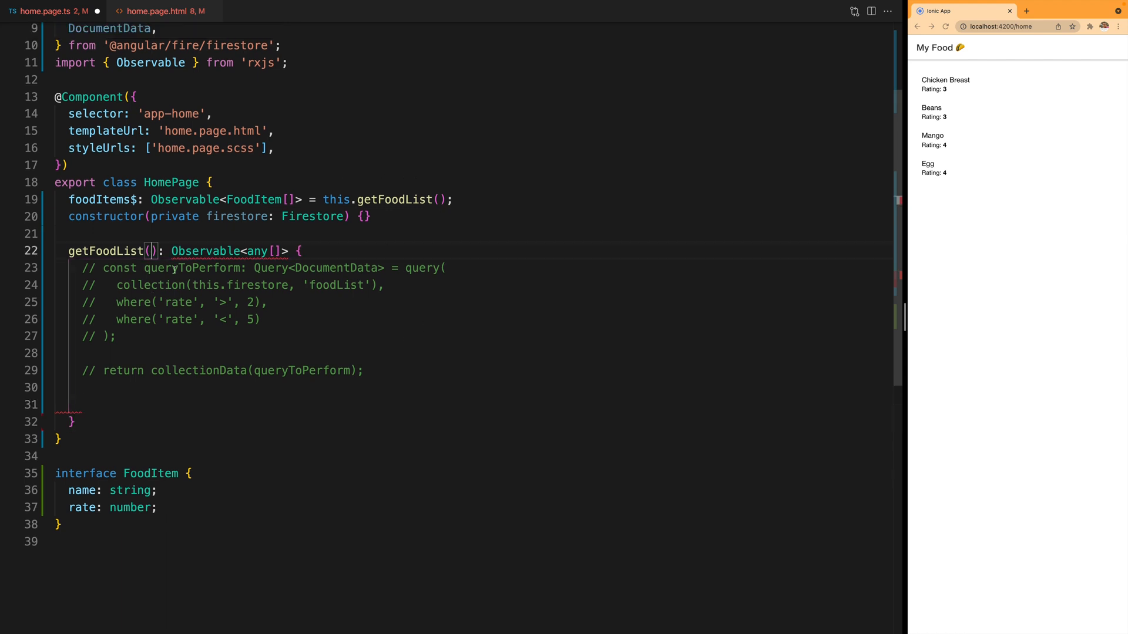
text(queryList: any[)
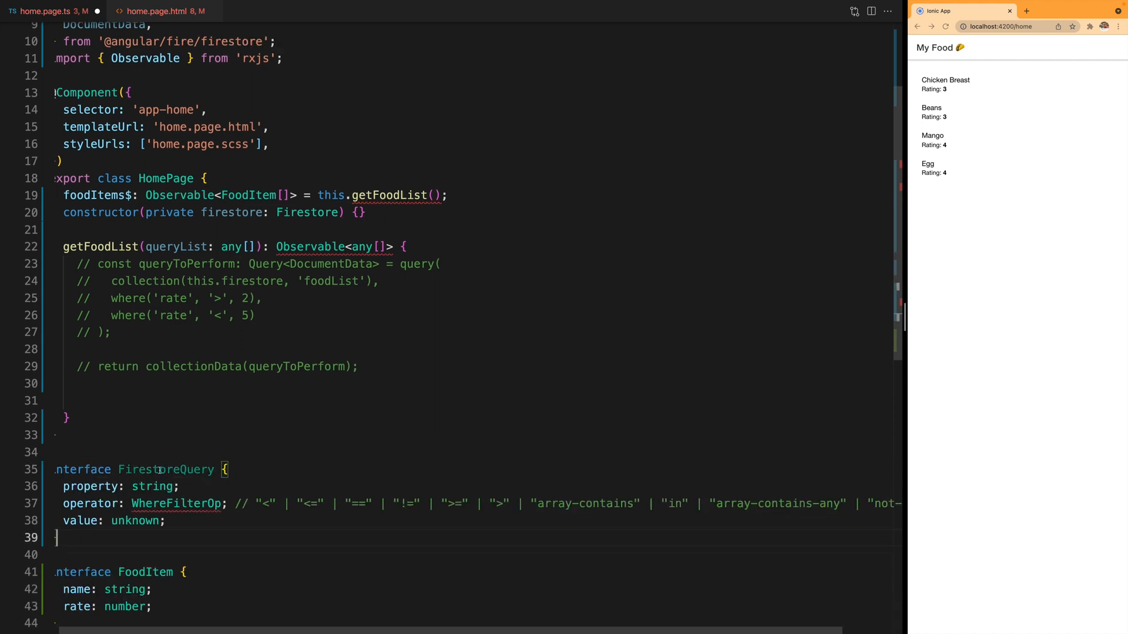
- Type getFoodList's queryList parameter as FirestoreQuery[] instead of any[]
double_click(171, 469)
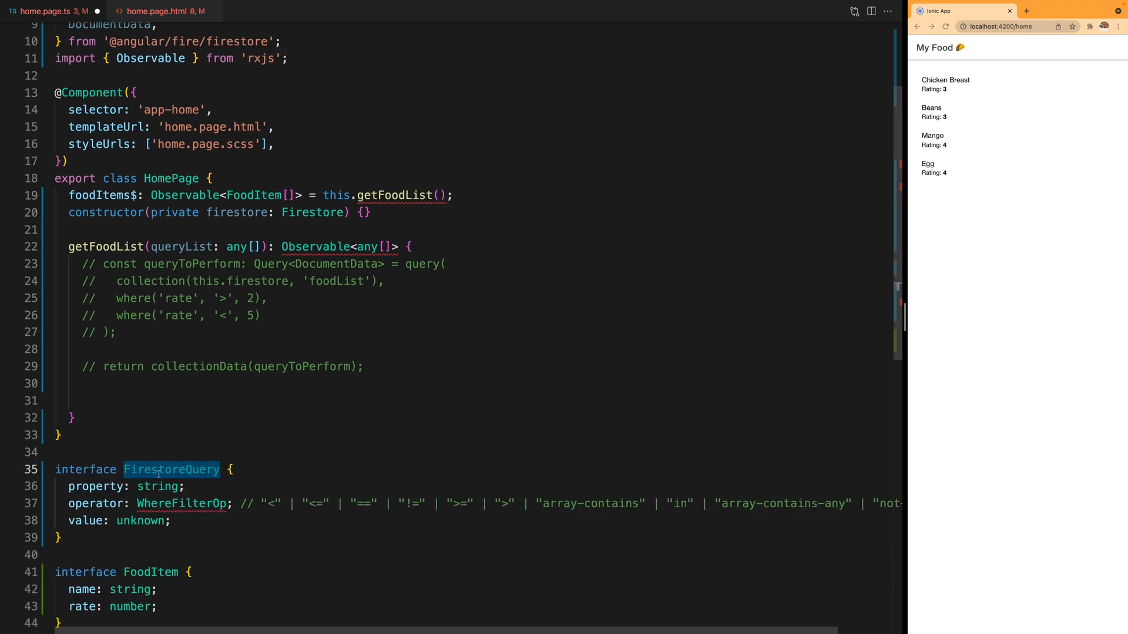
mouse_move(81, 459)
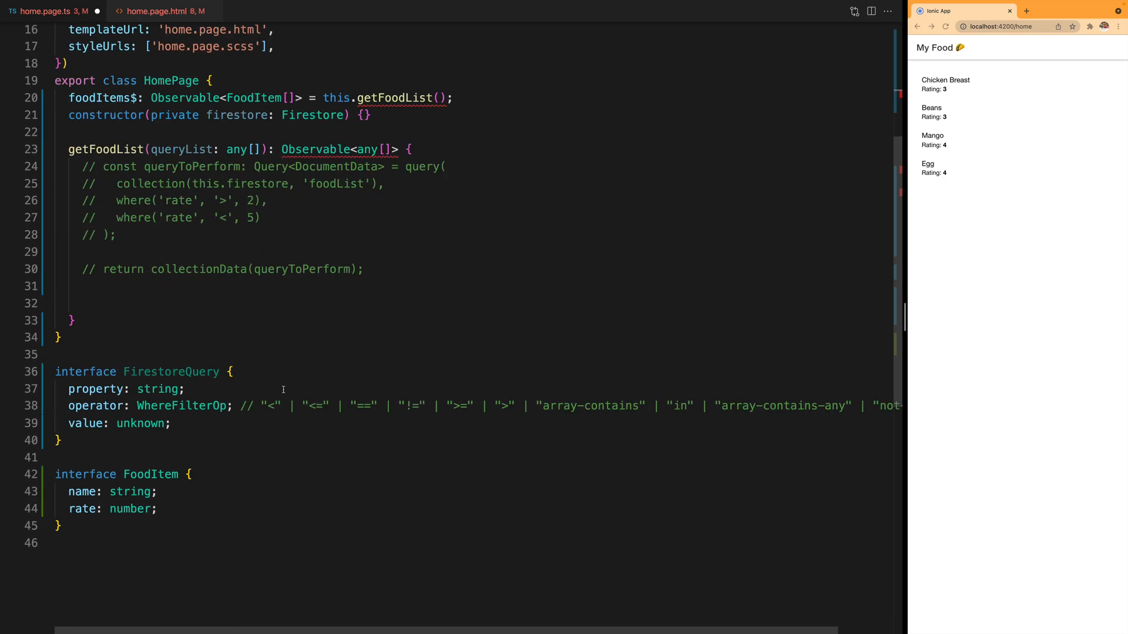
scroll(down, 3)
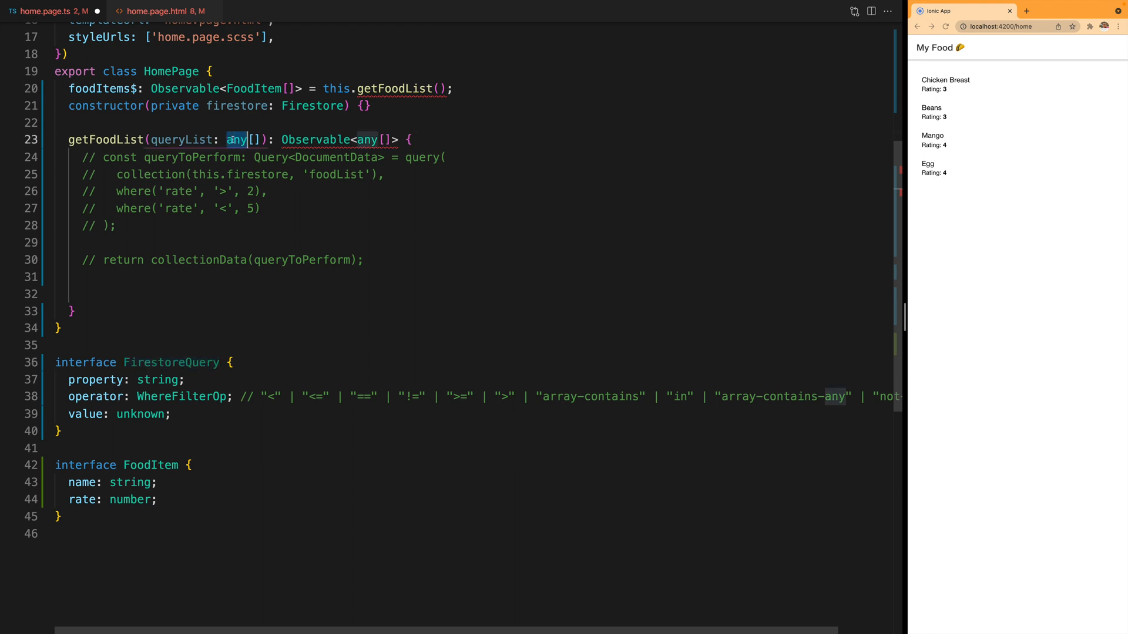
text(FirestoreQuery)
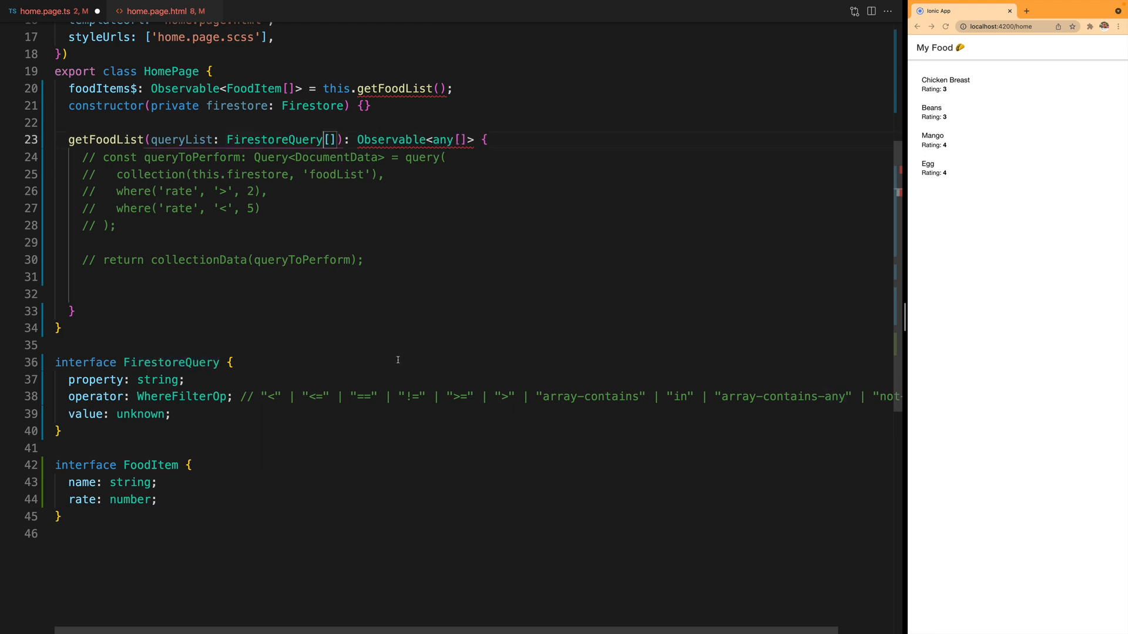
mouse_move(389, 310)
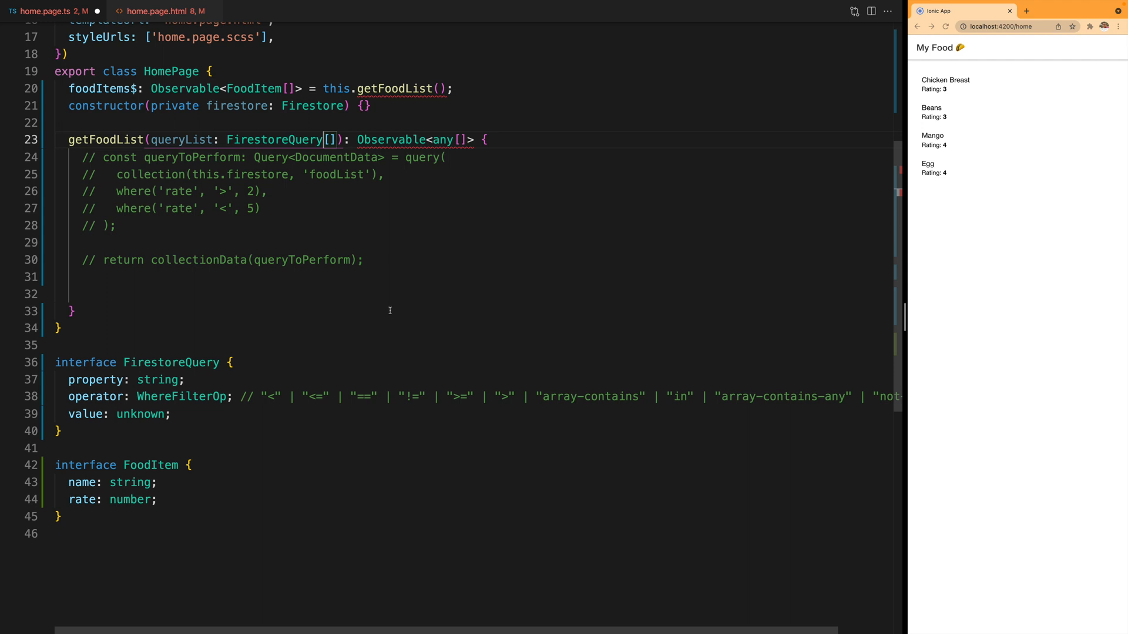
- Declare const queryConditions: QueryConstraint[] and import the QueryConstraint type
text(c)
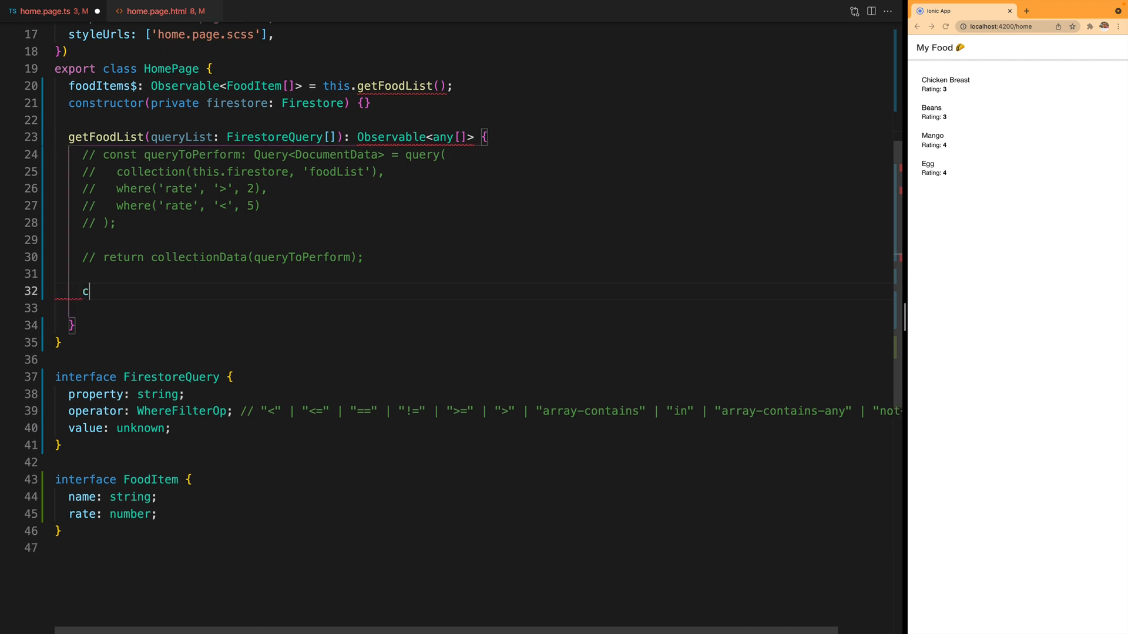
text(onst queryC)
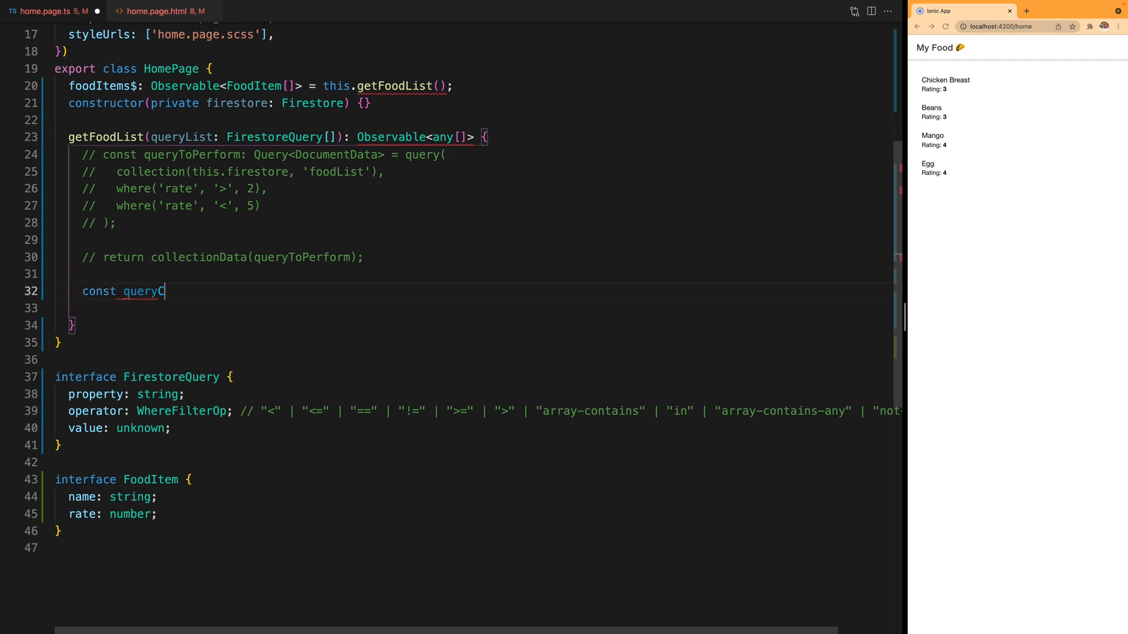
text(onditions:)
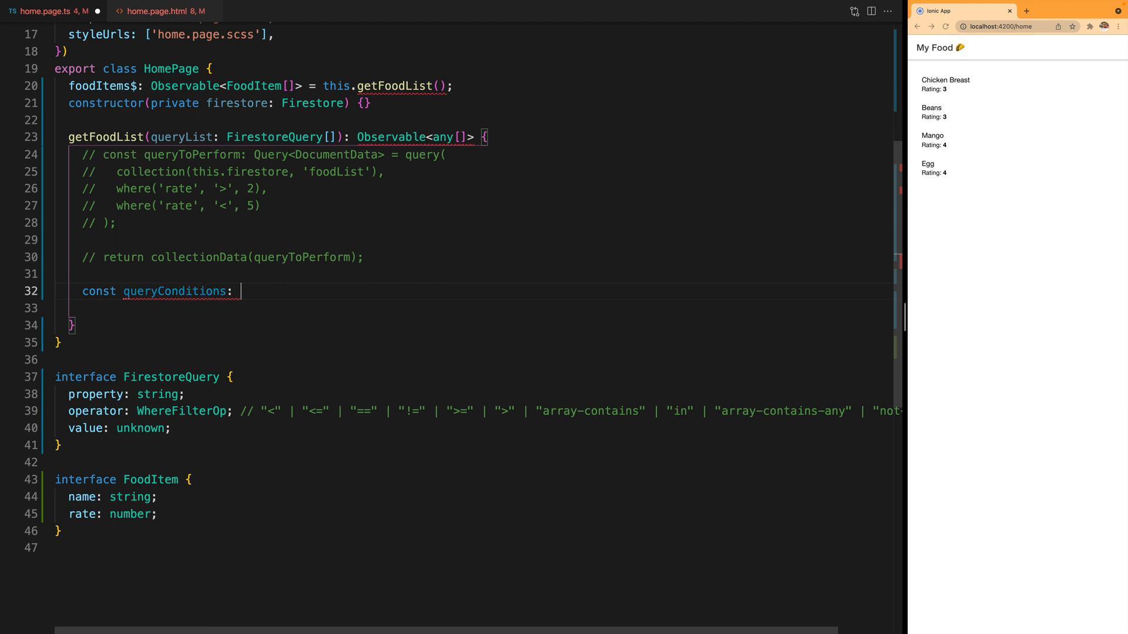
text(QueryConstraint[])
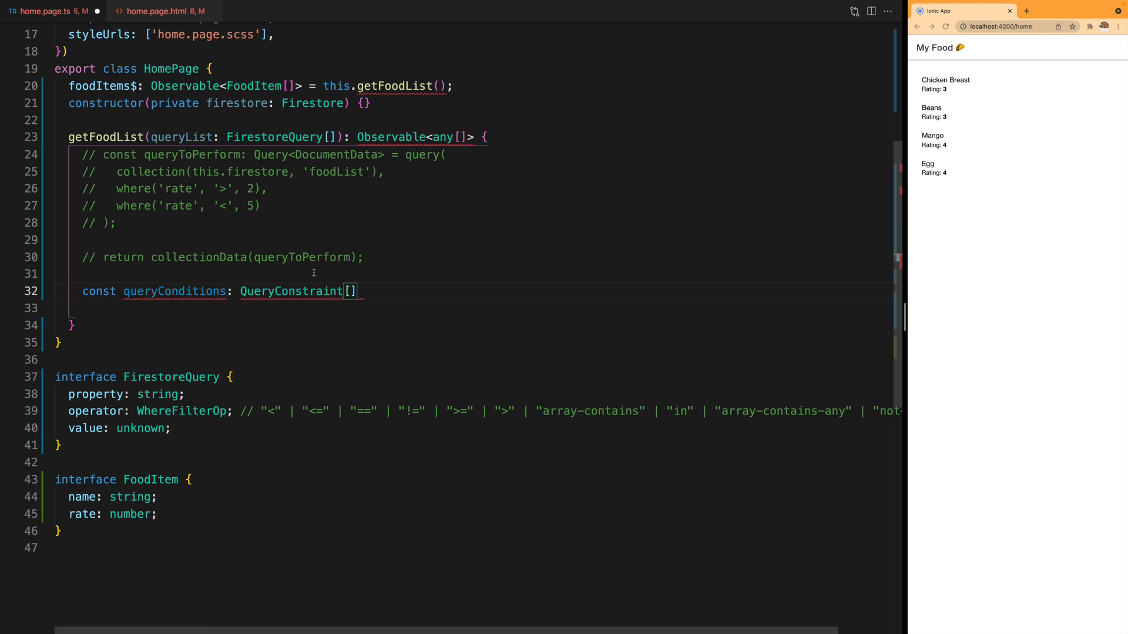
double_click(291, 292)
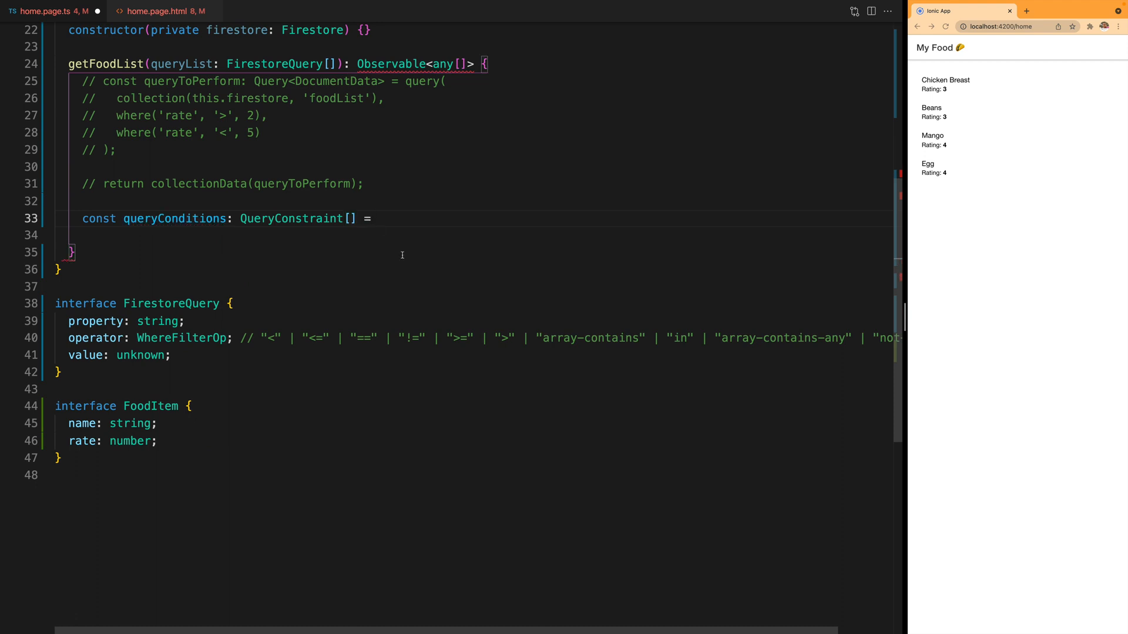
- Map queryList to where(condition.property, condition.operator, condition.value) clauses
text(queryList.)
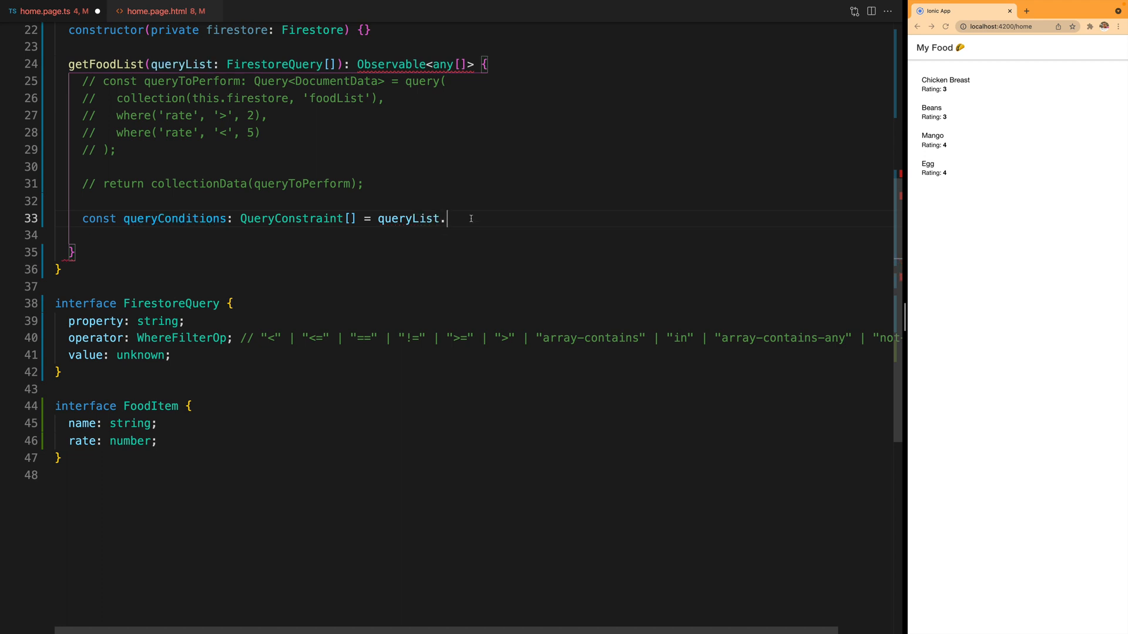
text(map(c)
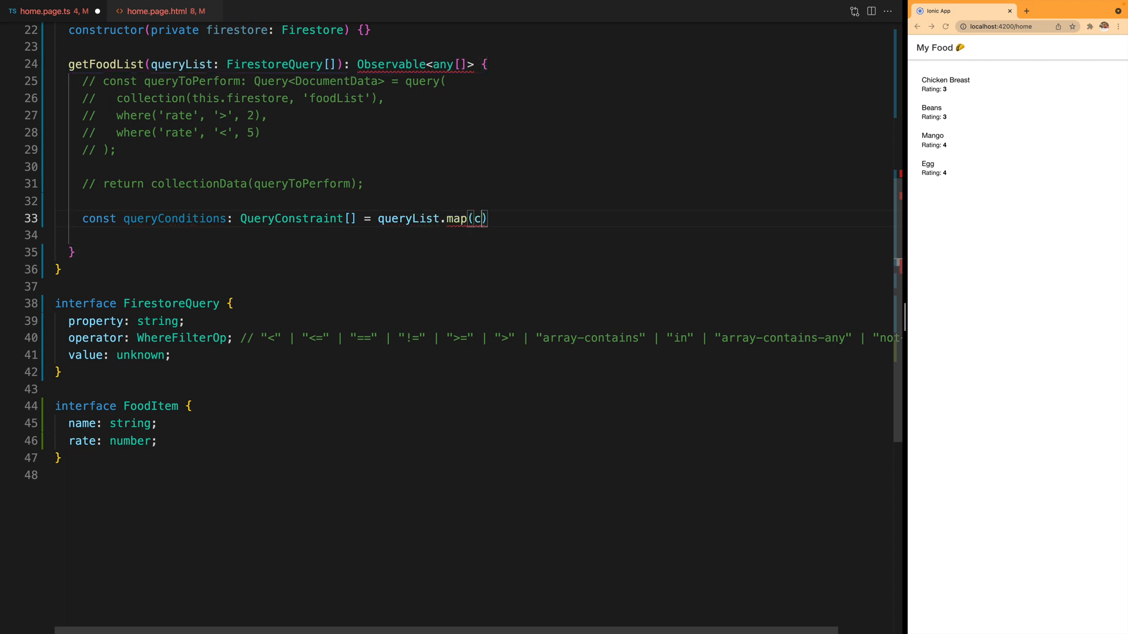
text(ondition =>)
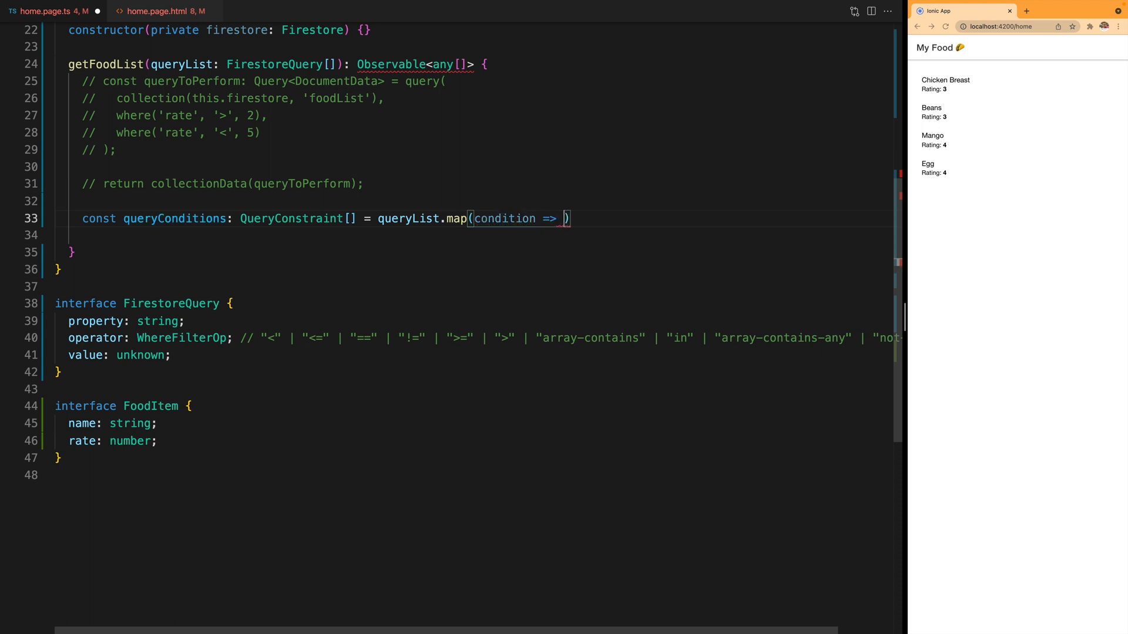
text(where(condition.property, condition.operator, condition.value))
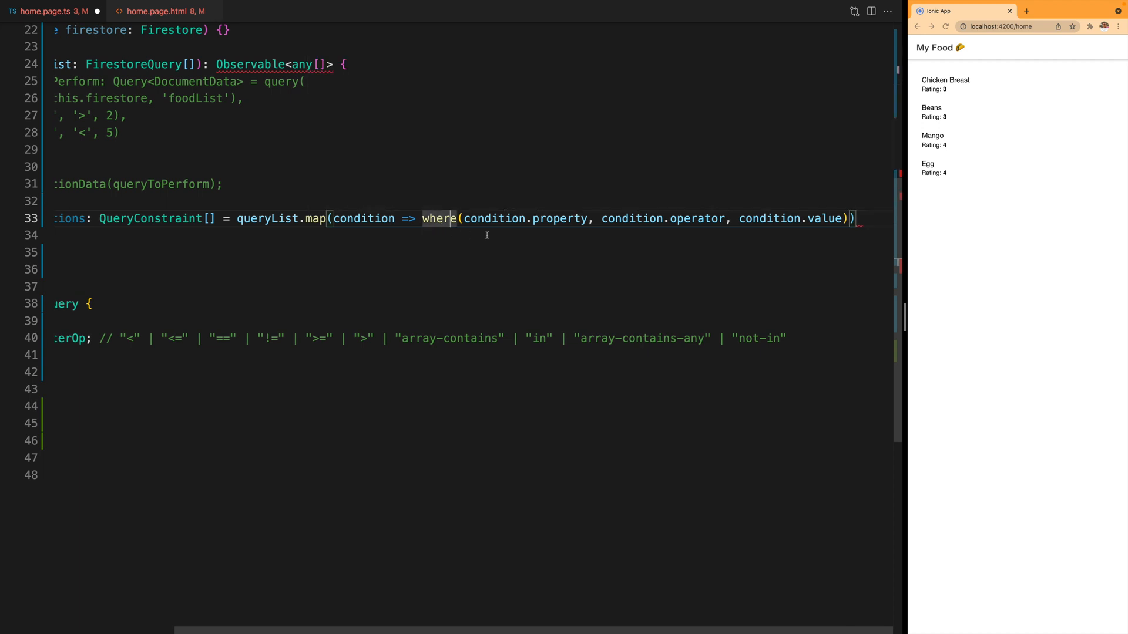
mouse_move(524, 253)
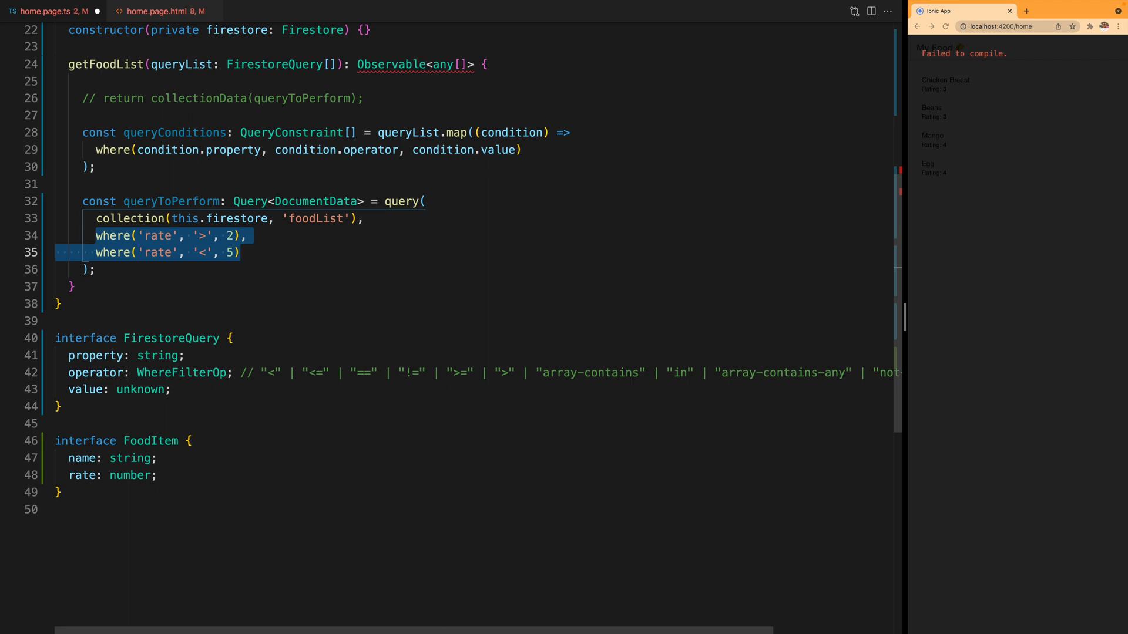
- Spread ...queryConditions into queryToPerform and return collectionData(queryToPerform)
text(...)
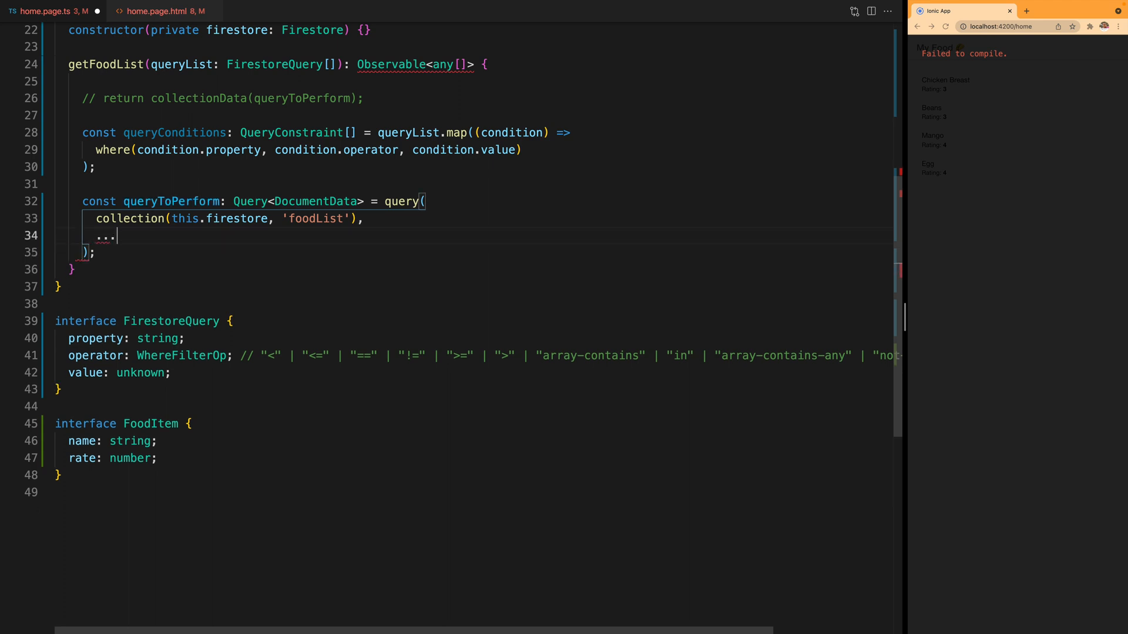
text(queryConditions)
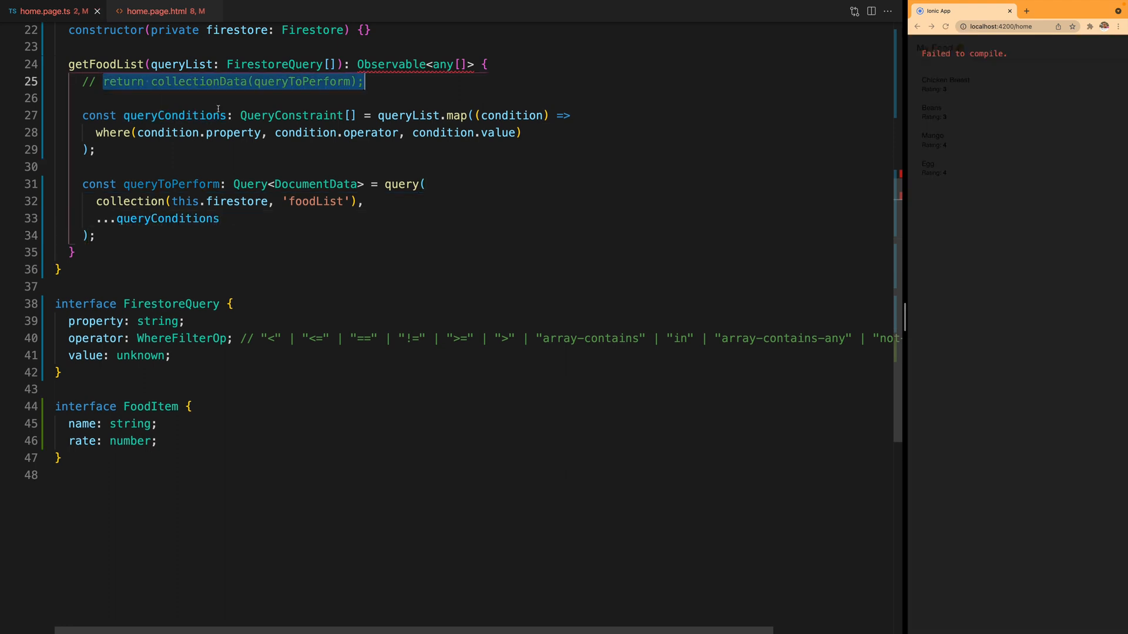
key(Delete)
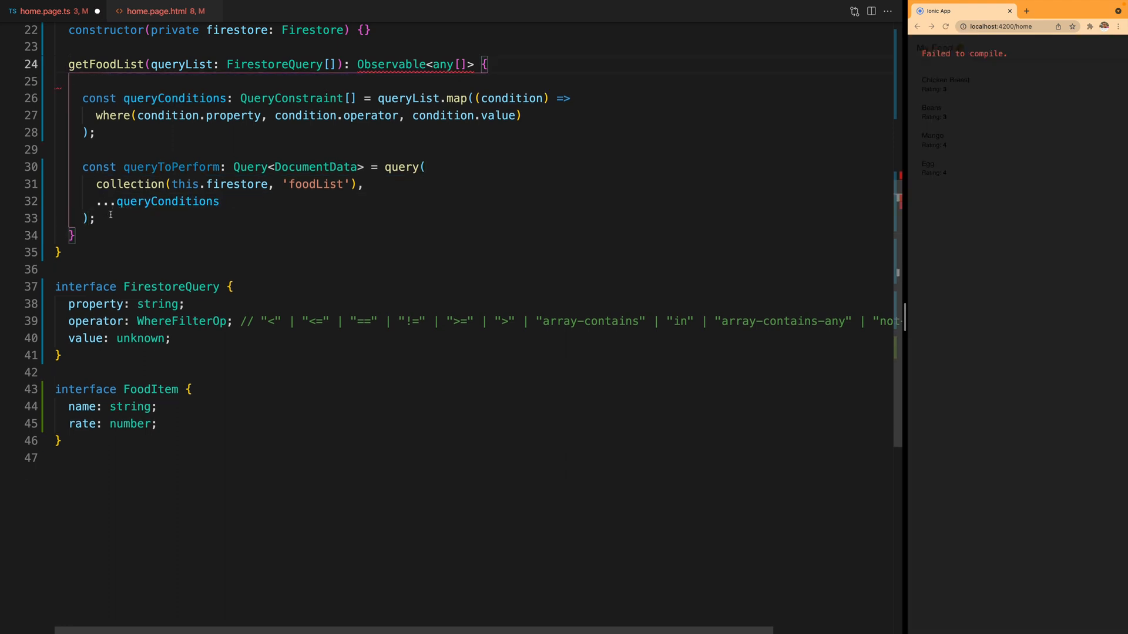
text(return collectionData(queryToPerform);)
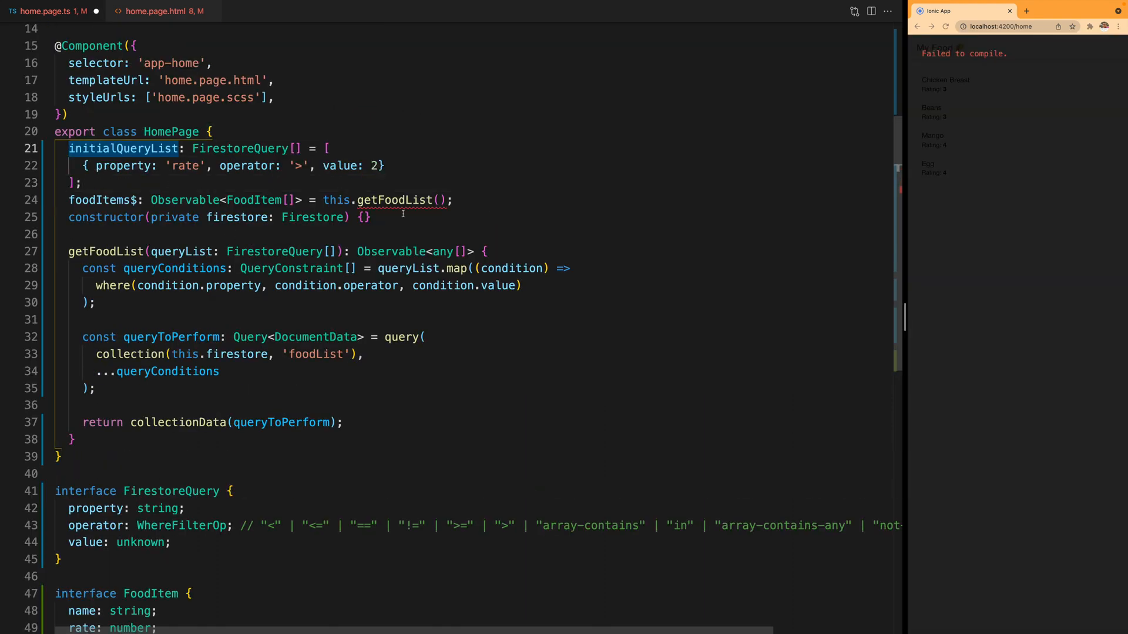
- Pass this.initialQueryList to getFoodList and select its rate > 2 condition line
text(initialQueryList)
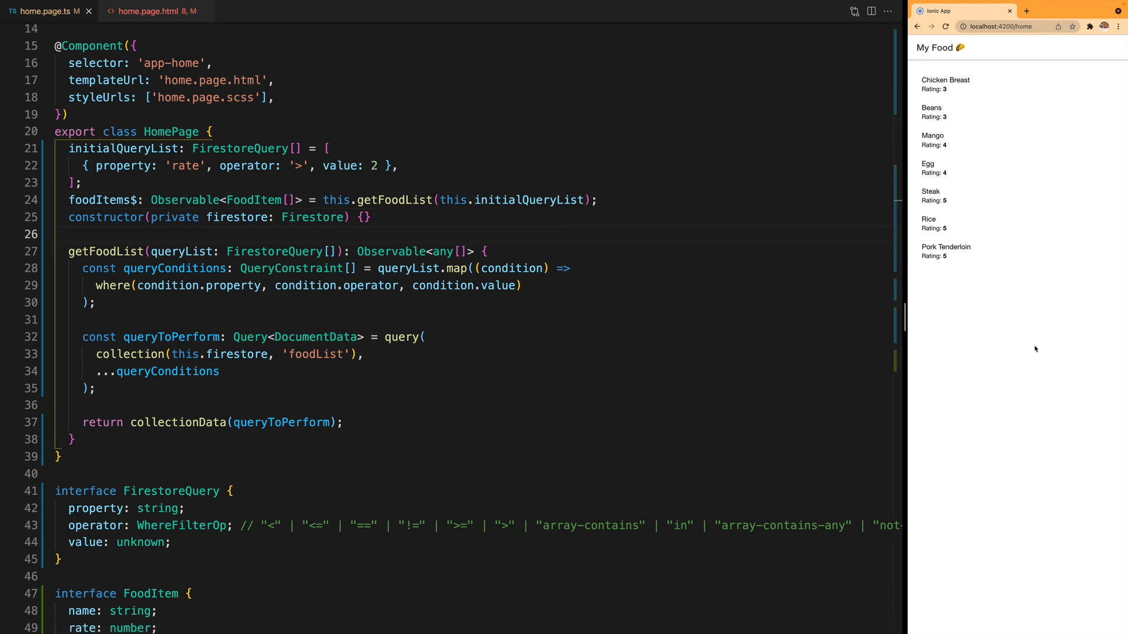
drag(84, 166, 254, 165)
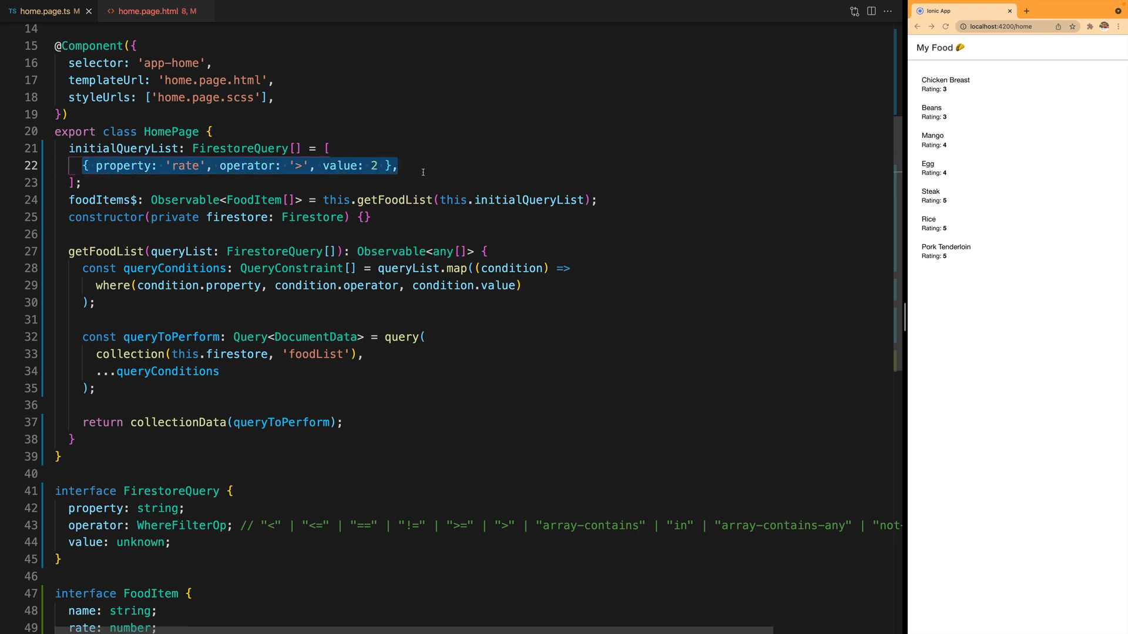
- Add a second condition rate '<' 5, then switch the first condition's operator to '=='
click(399, 166)
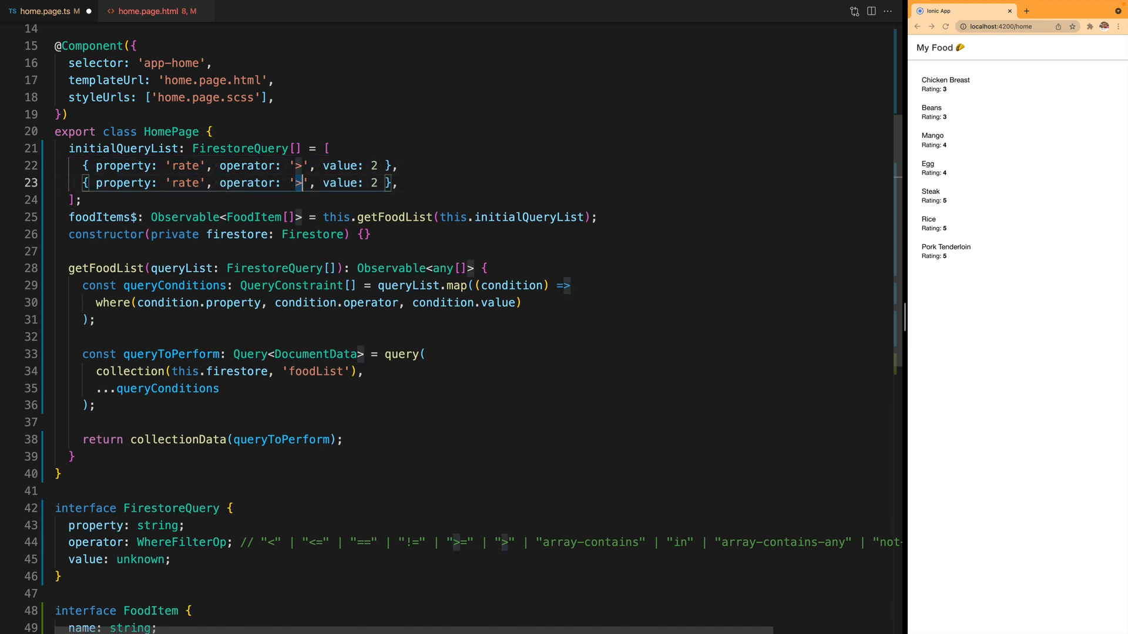
text(<)
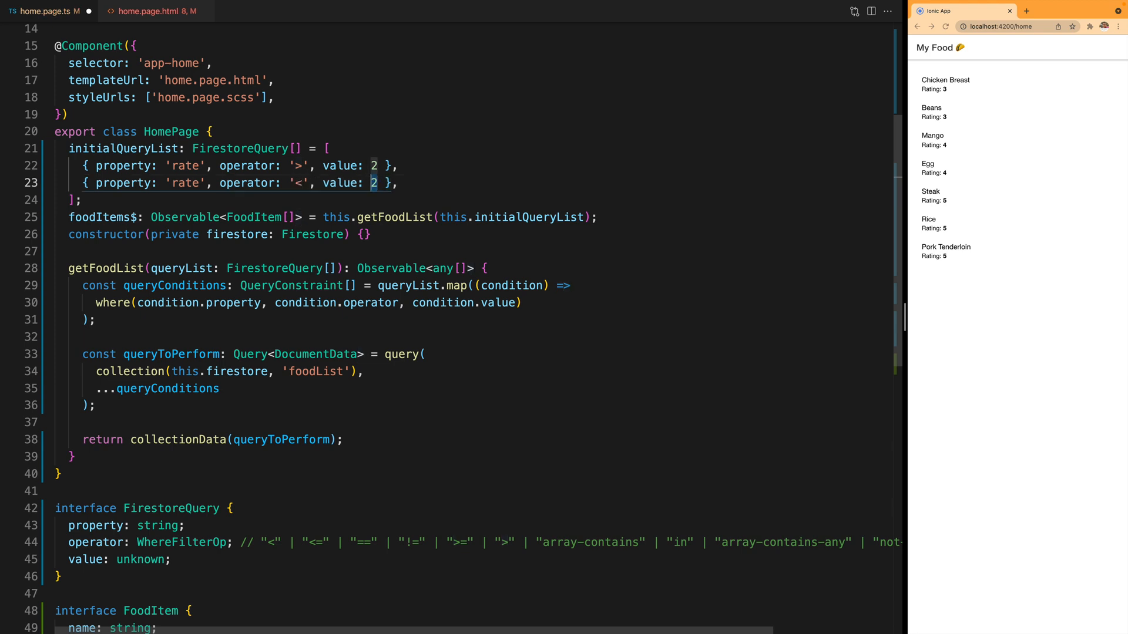
text(5)
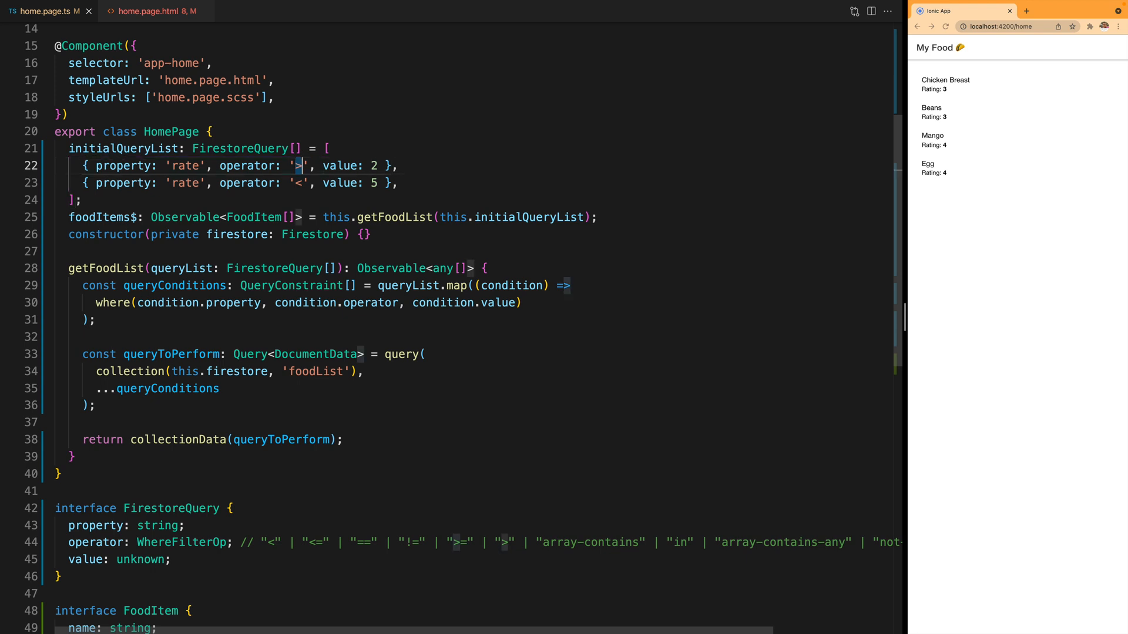
text(==)
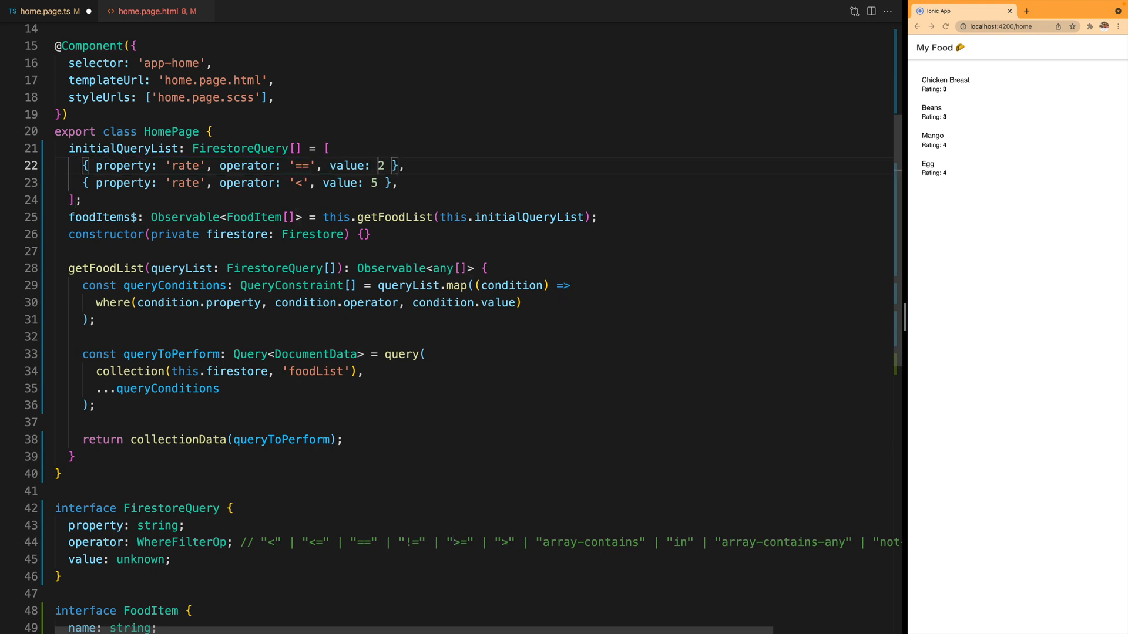